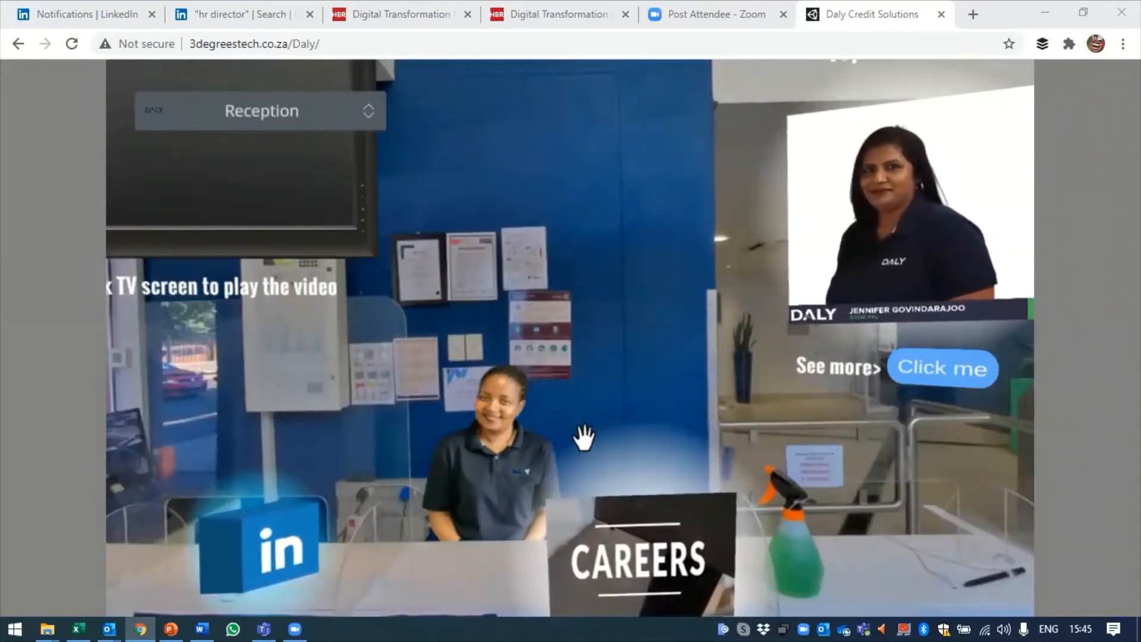
mouse_move(589, 397)
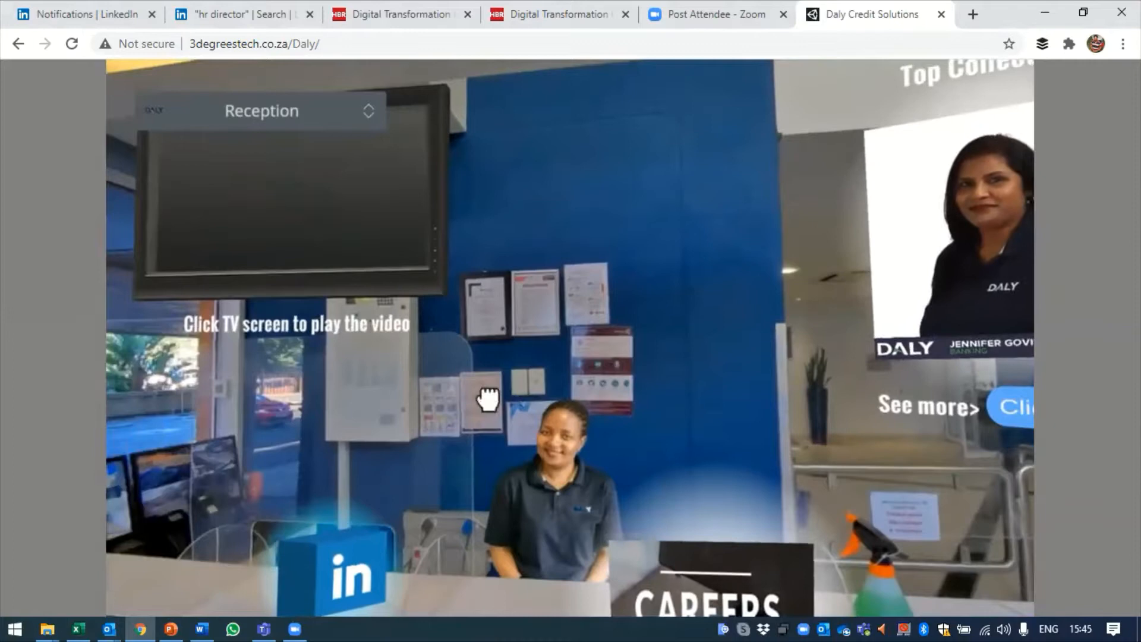
Pan the reception view until the 'Click TV screen to play the video' TV is centred
left_click(367, 111)
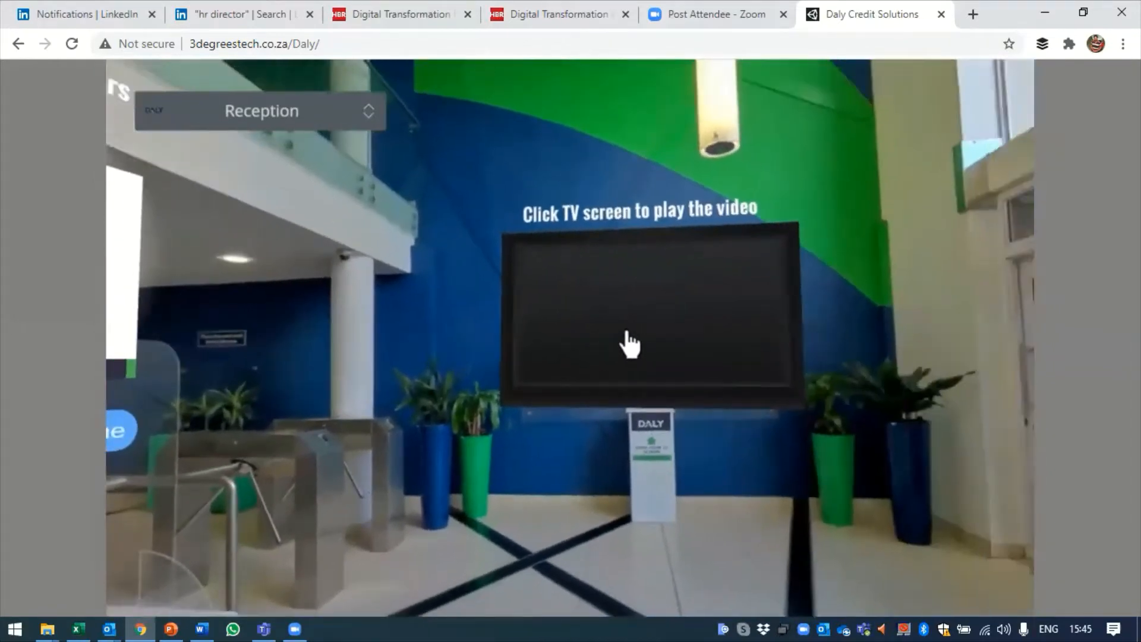
left_click(629, 347)
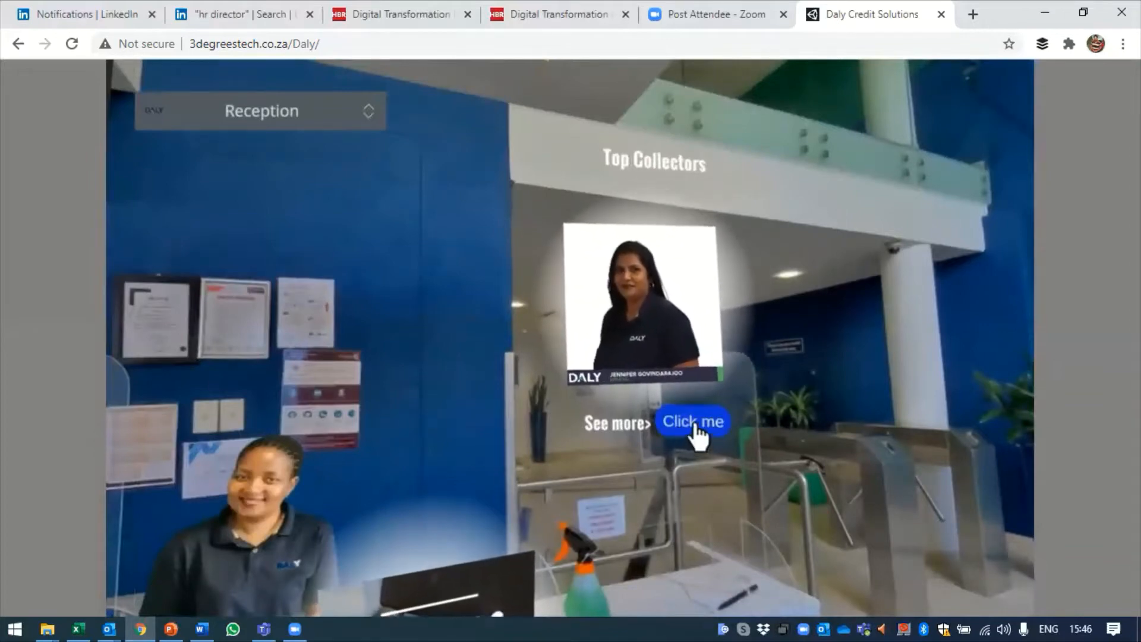
Cycle to the next Top Collector profile, then open the careers page from the CAREERS sign
left_click(691, 422)
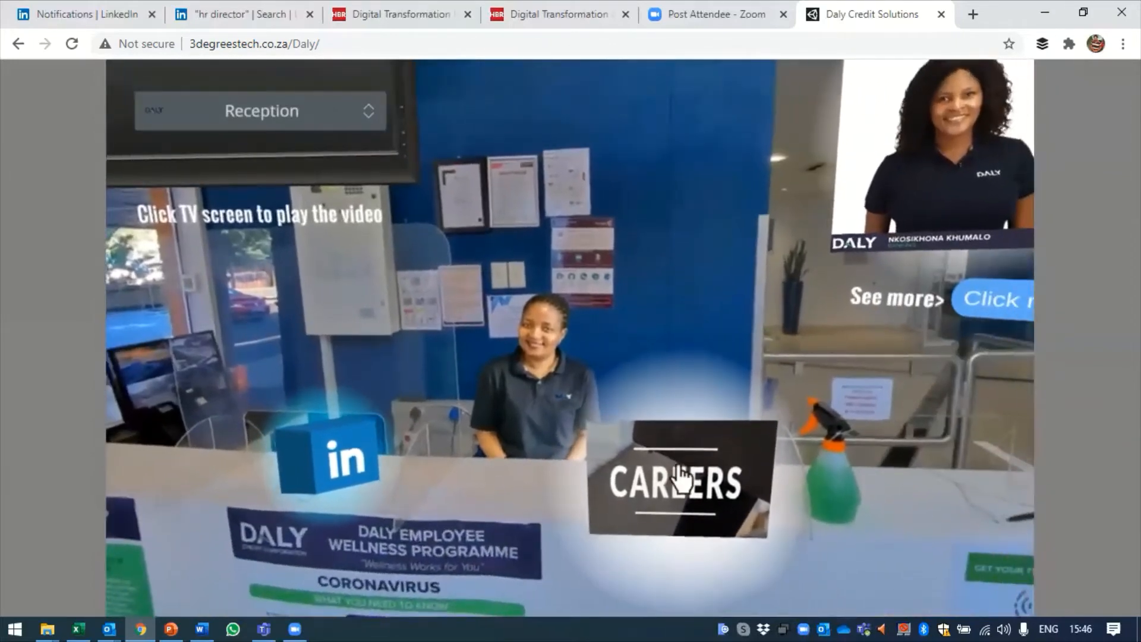
left_click(676, 486)
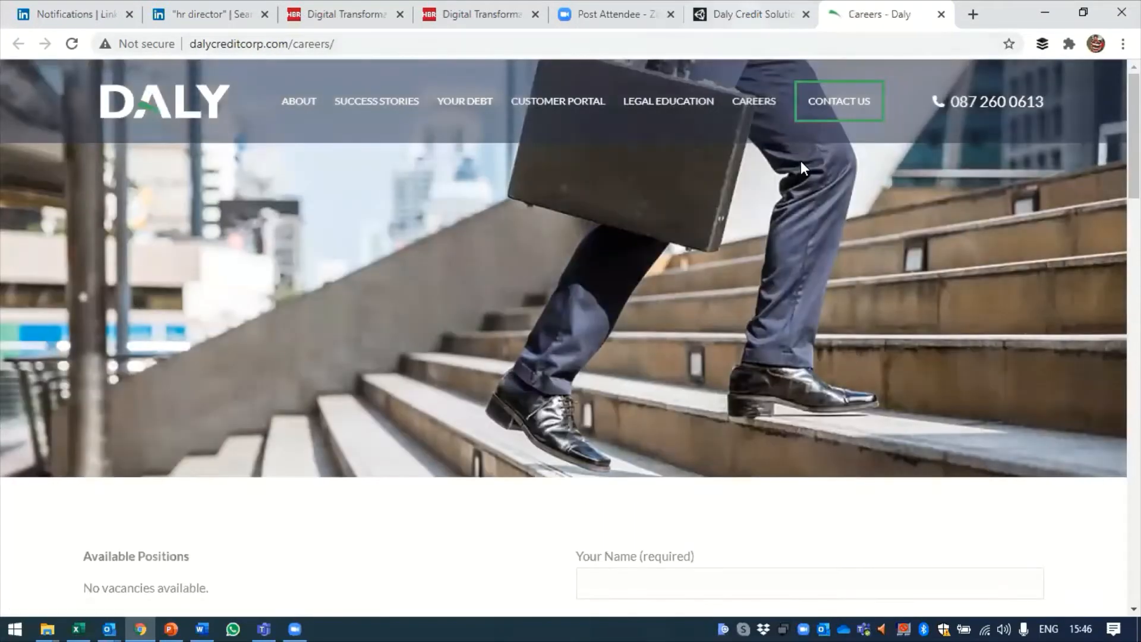
Confirm the careers page lists no vacancies, then switch back to the Daly Credit Solutions tour
left_click(748, 13)
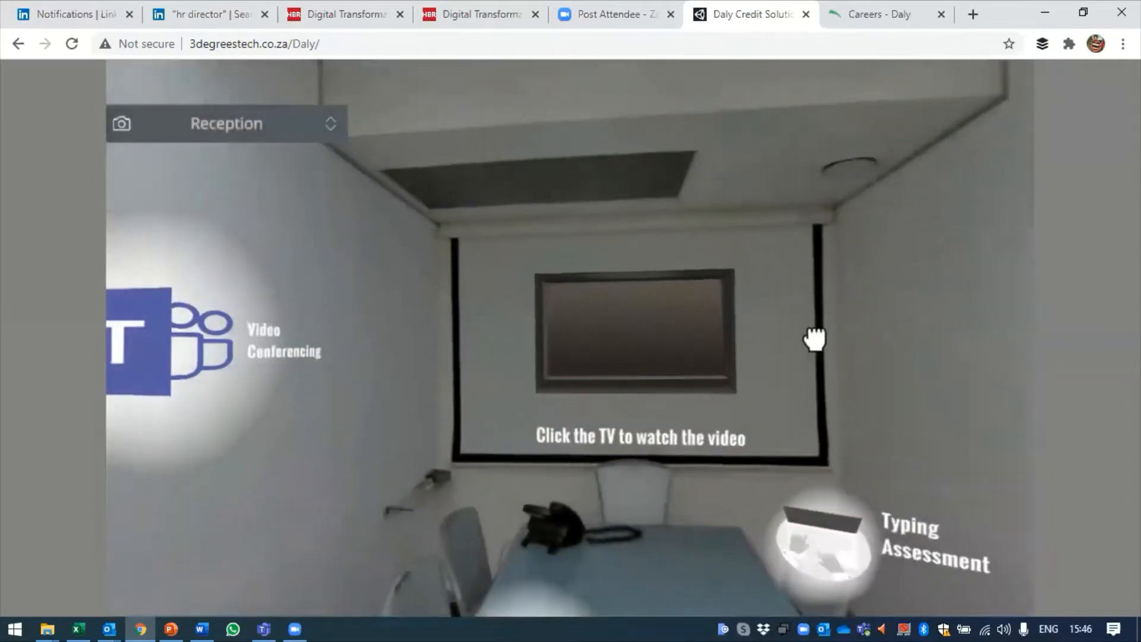
Pan the interview room toward the table and open the Recruitment Assessment hotspot
left_click_drag(814, 338, 596, 265)
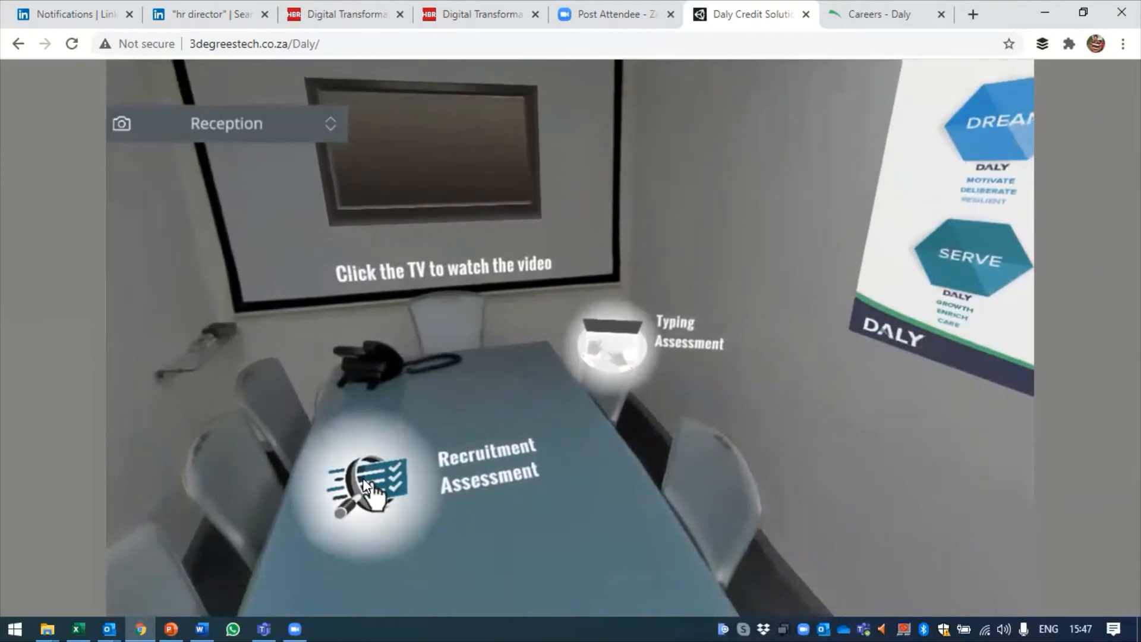
left_click(368, 488)
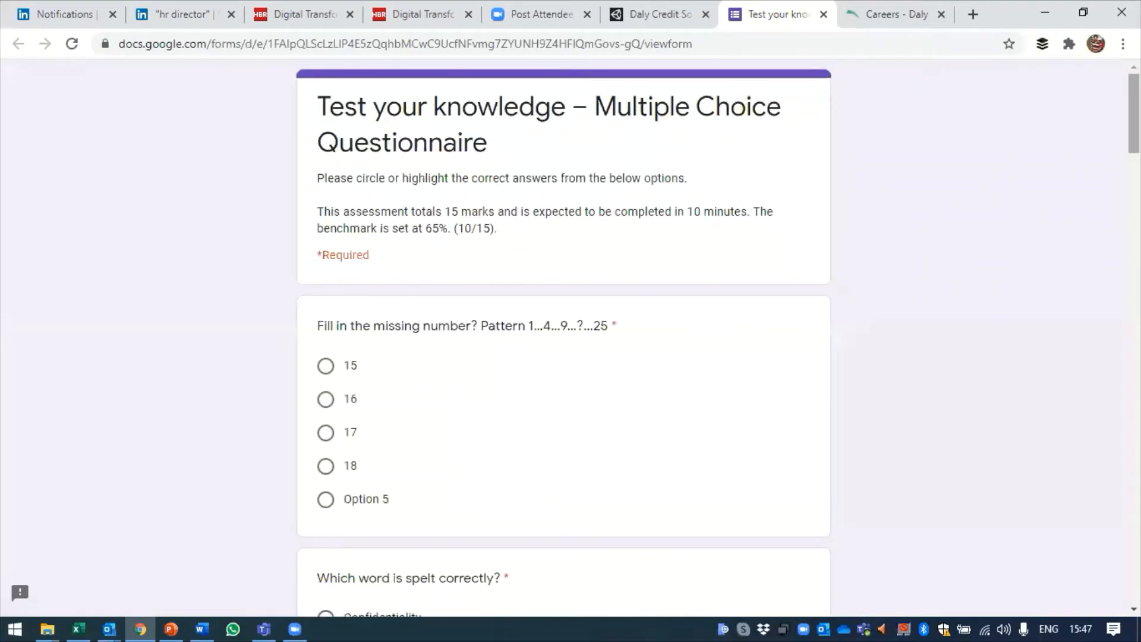
Scroll the knowledge test form to its final question and Submit button, then return to the tour
scroll("down", 3)
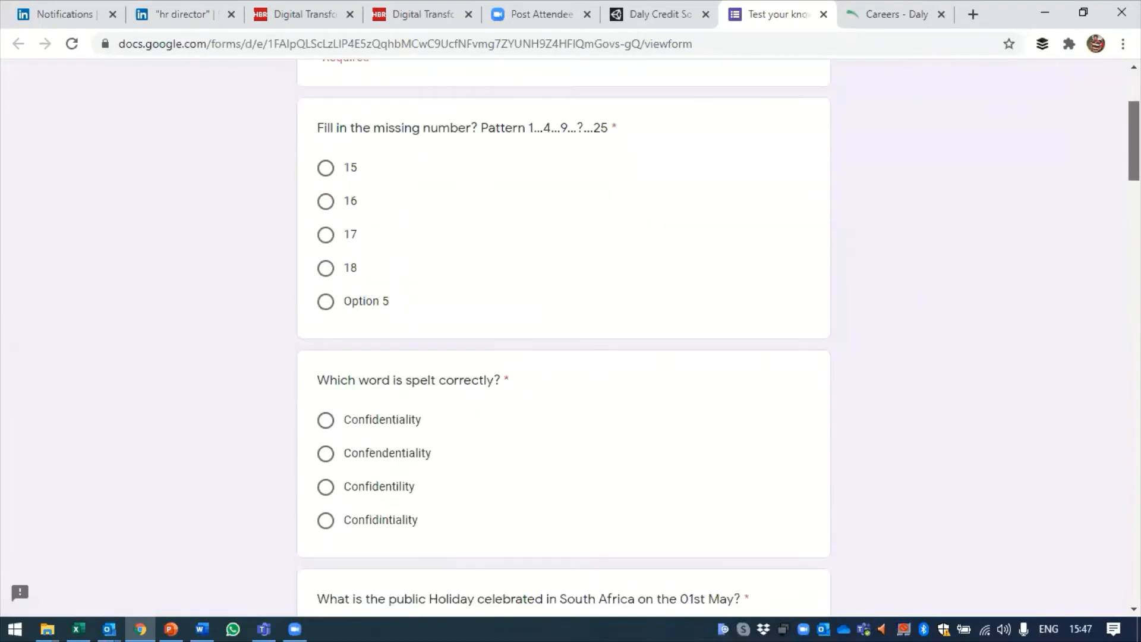
scroll("down", 3)
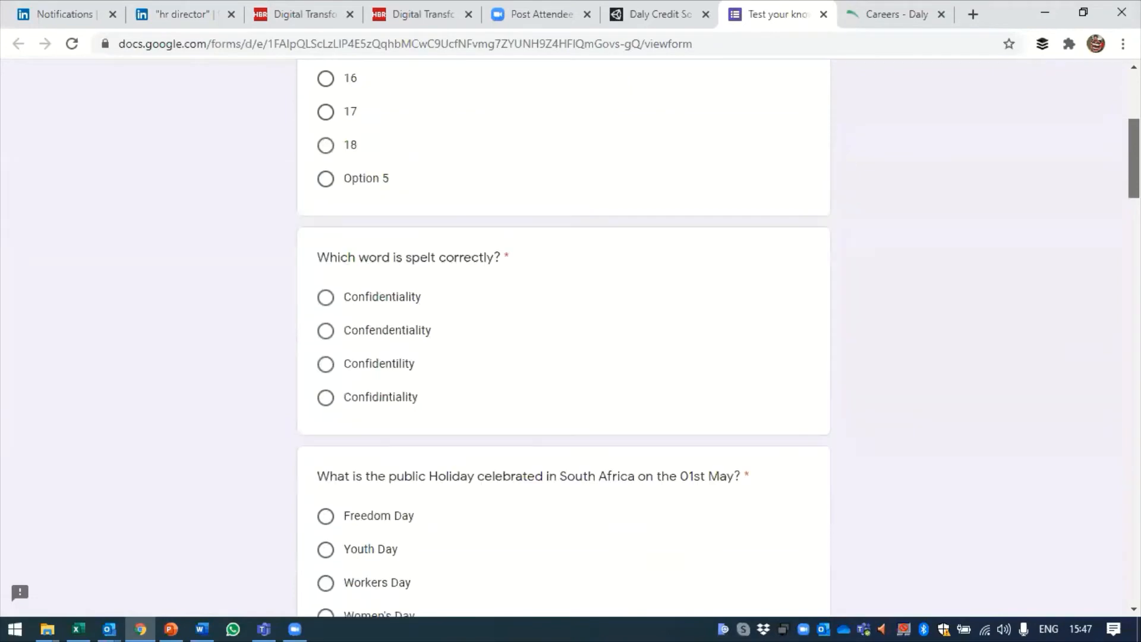
scroll("down", 3)
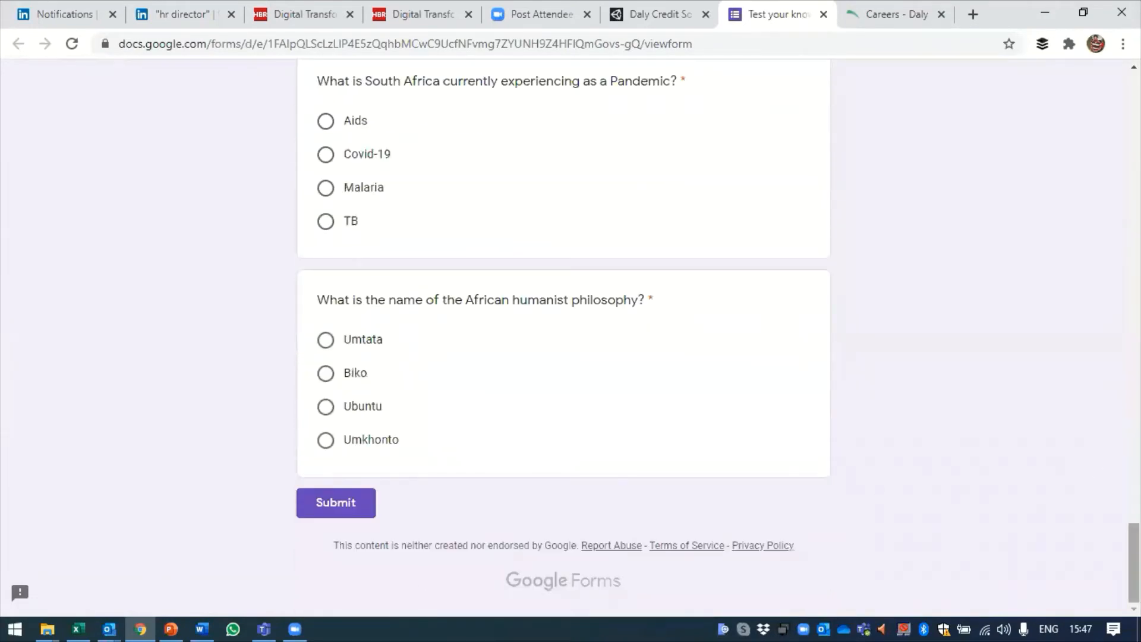
scroll("up", 3)
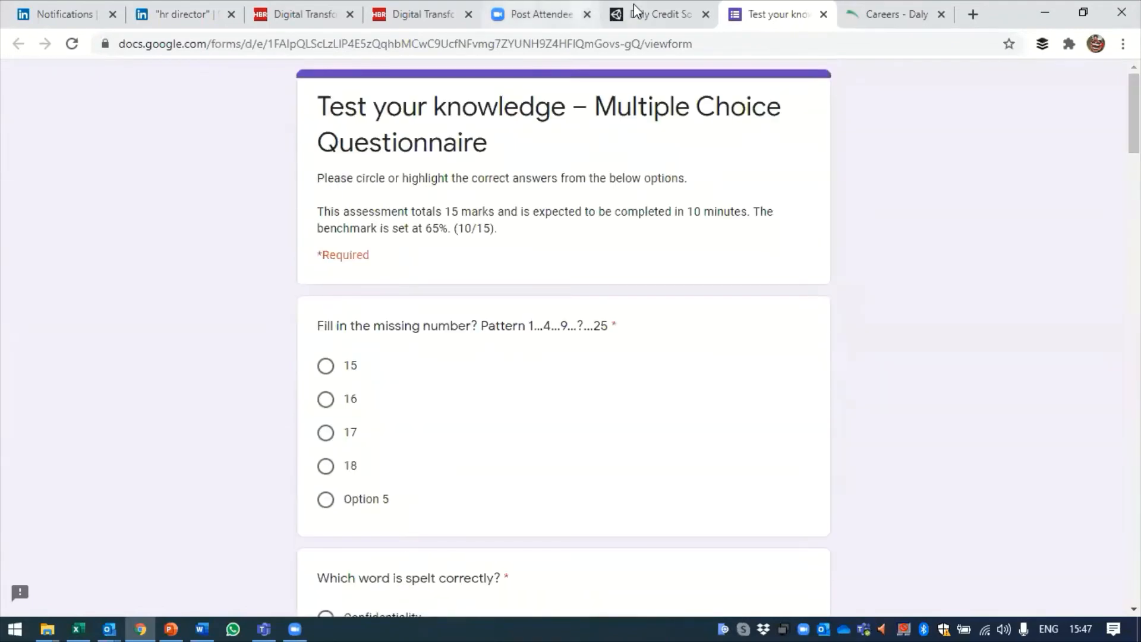
left_click(661, 14)
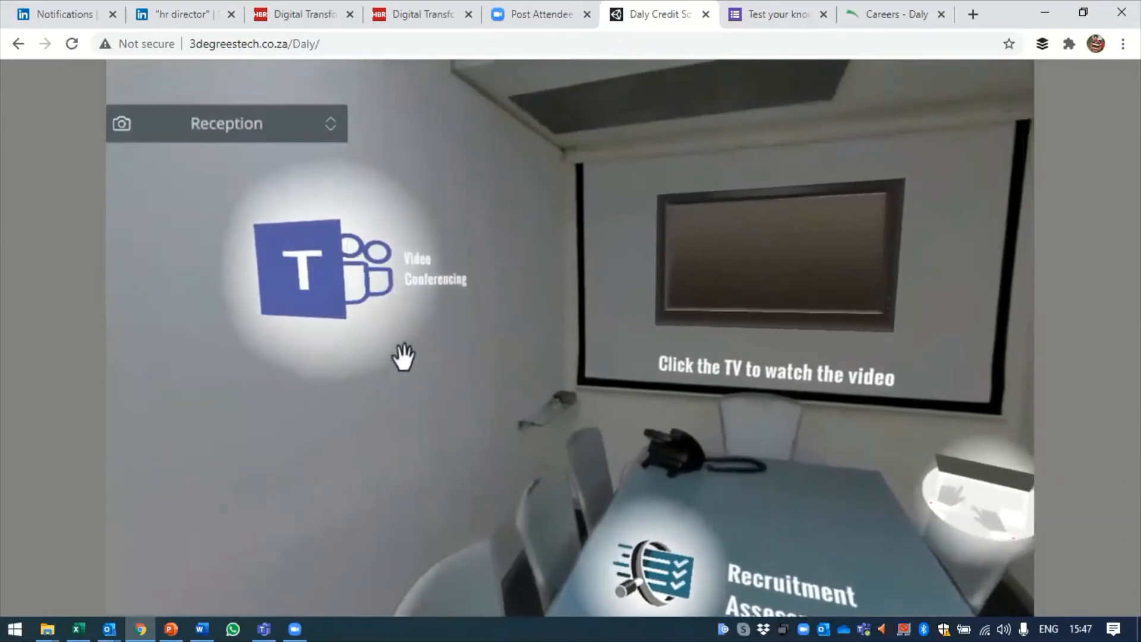
mouse_move(449, 228)
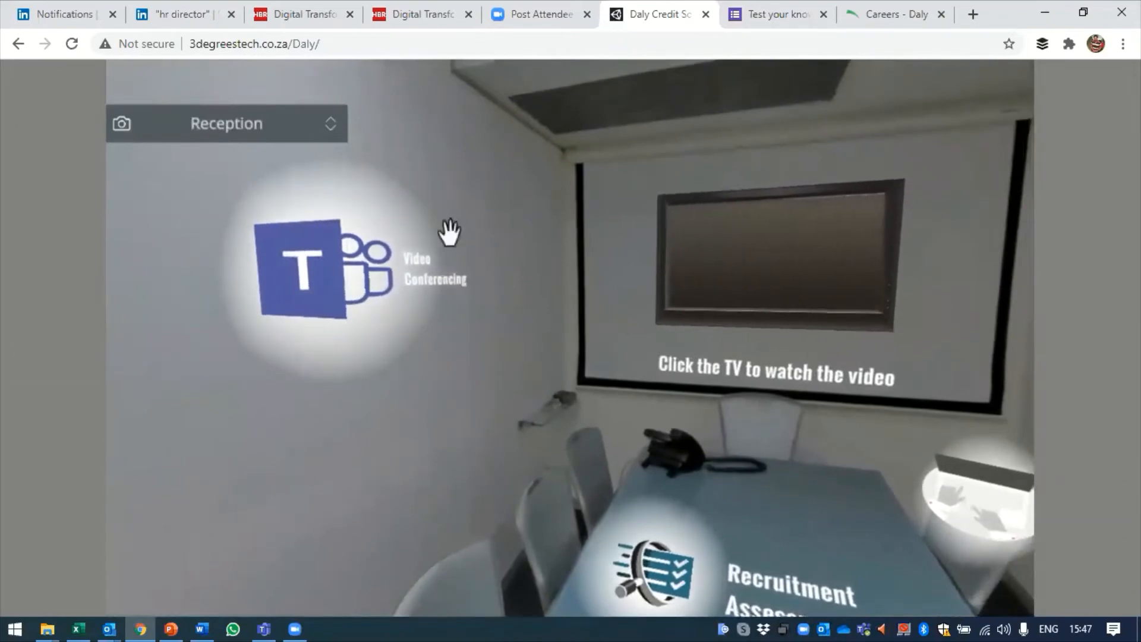
View the Microsoft Teams page from the Video Conferencing hotspot, then return to the tour
left_click(309, 276)
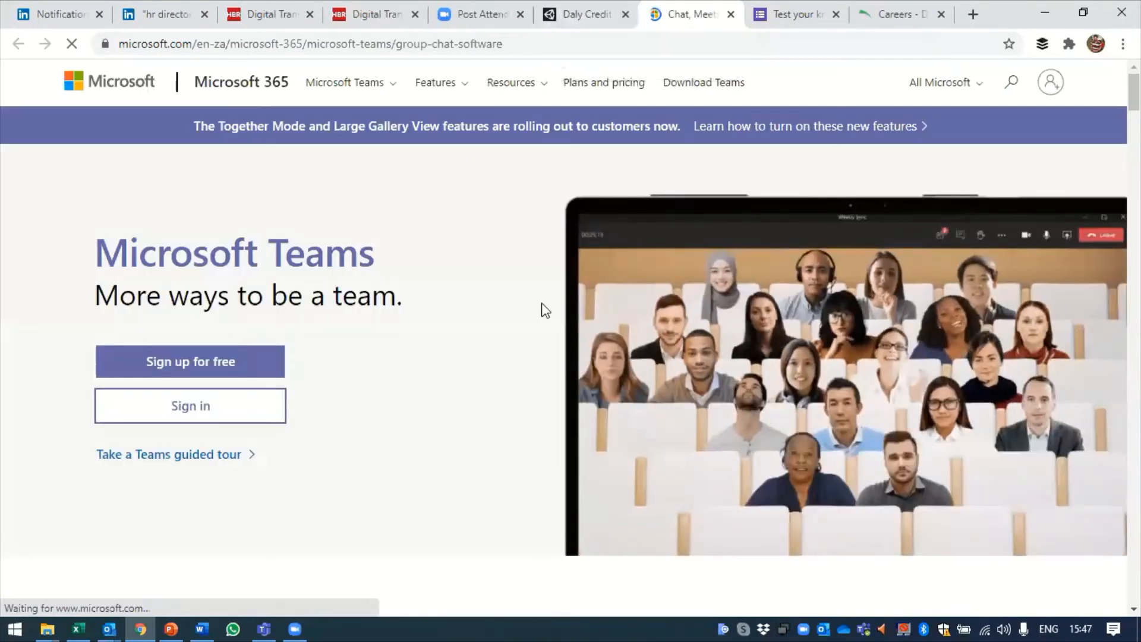
mouse_move(569, 22)
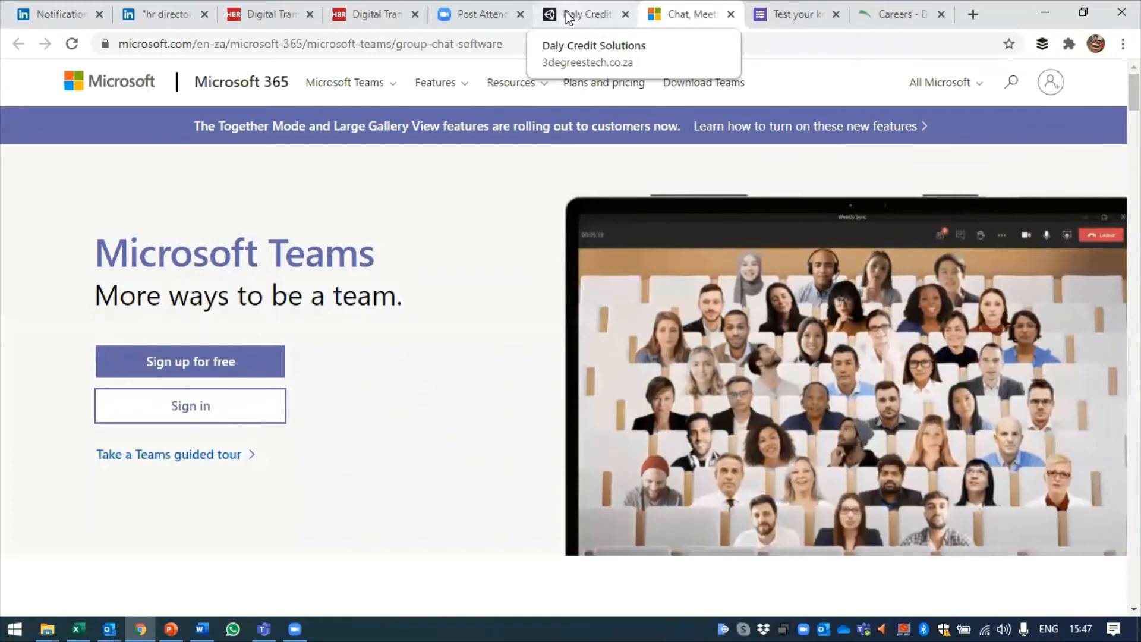
left_click(587, 13)
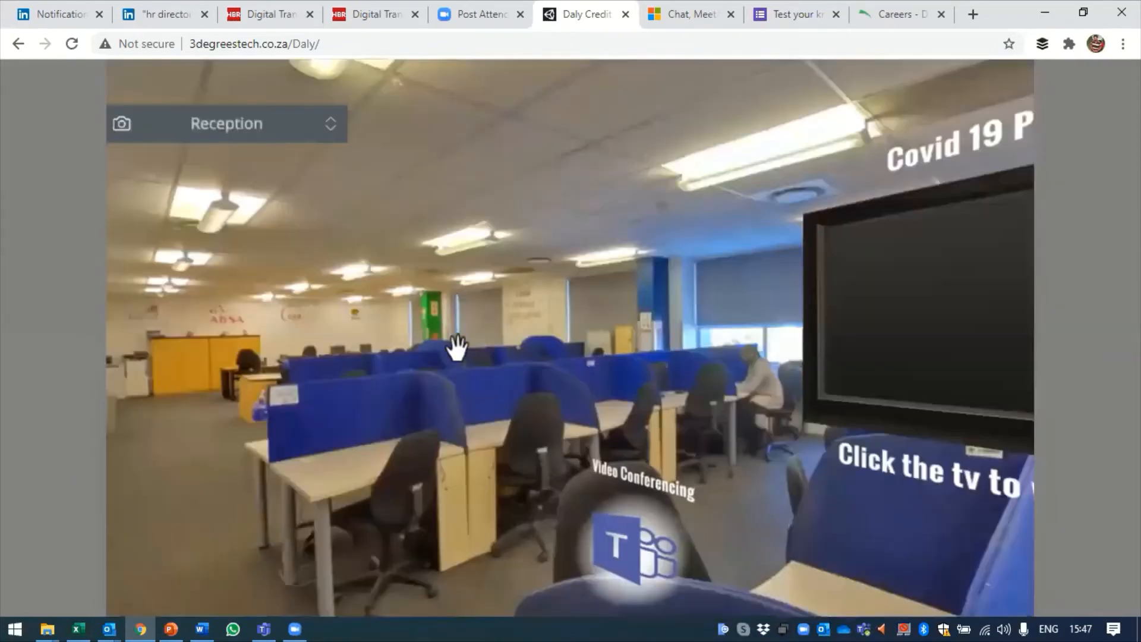
Pan across the office desks, corridor and windows, then switch to the Reception scene
left_click_drag(458, 346, 356, 357)
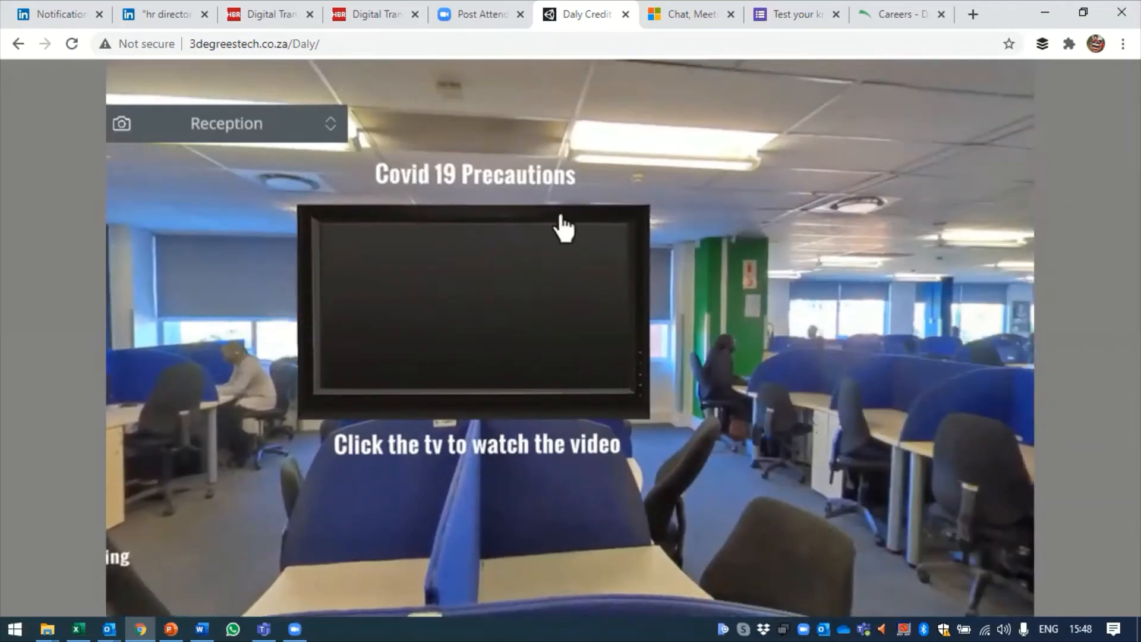
mouse_move(764, 350)
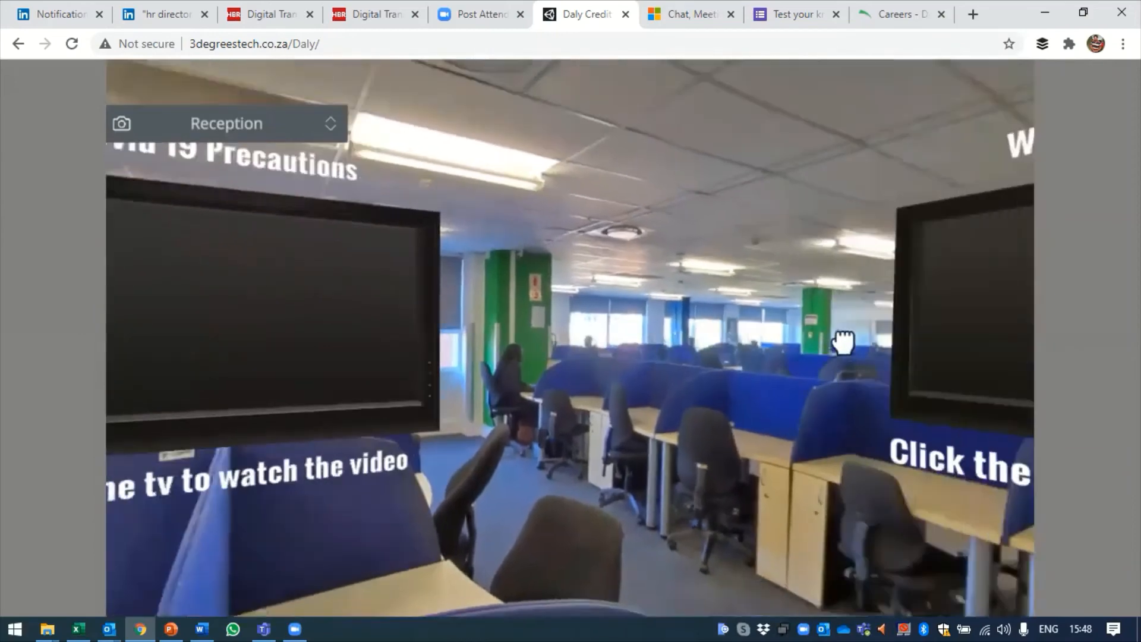
left_click_drag(842, 340, 910, 422)
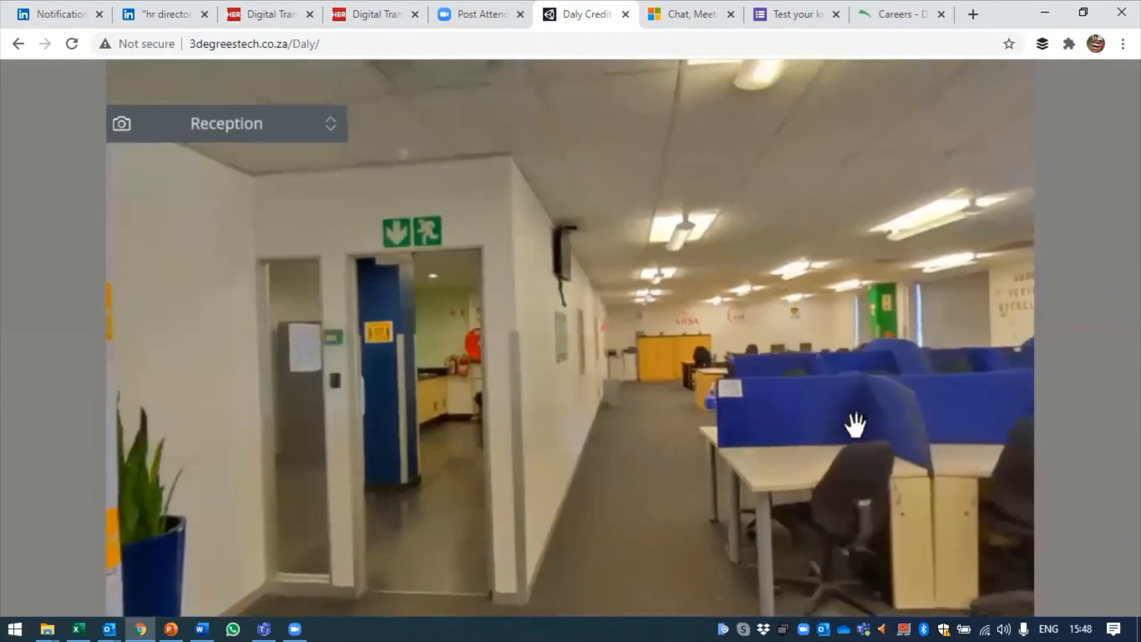
left_click_drag(854, 425, 811, 564)
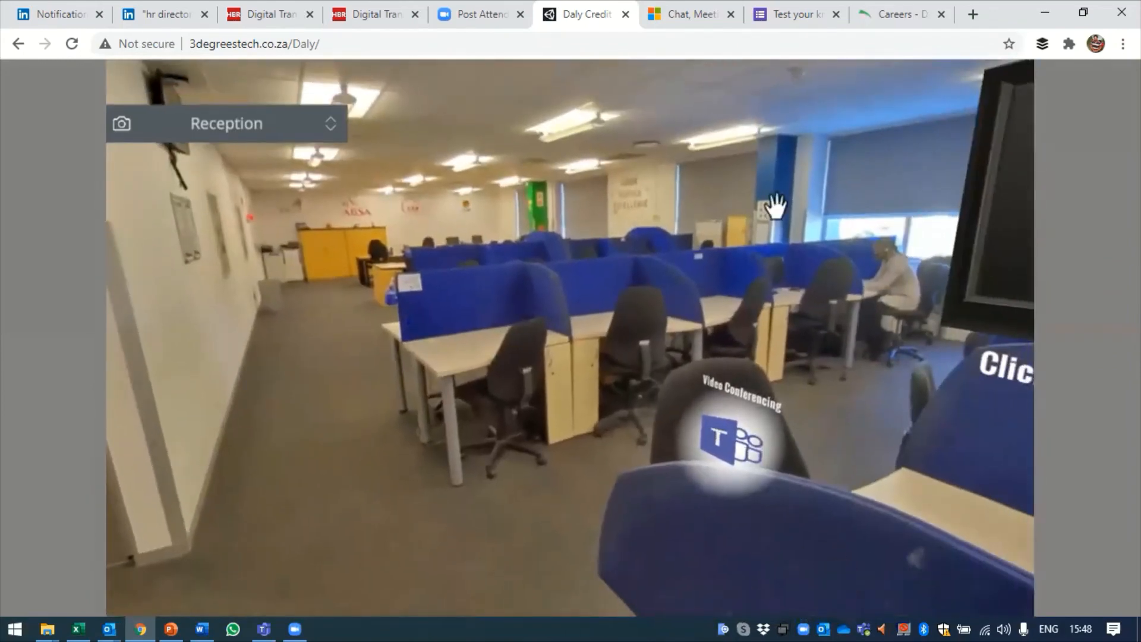
left_click_drag(775, 204, 662, 208)
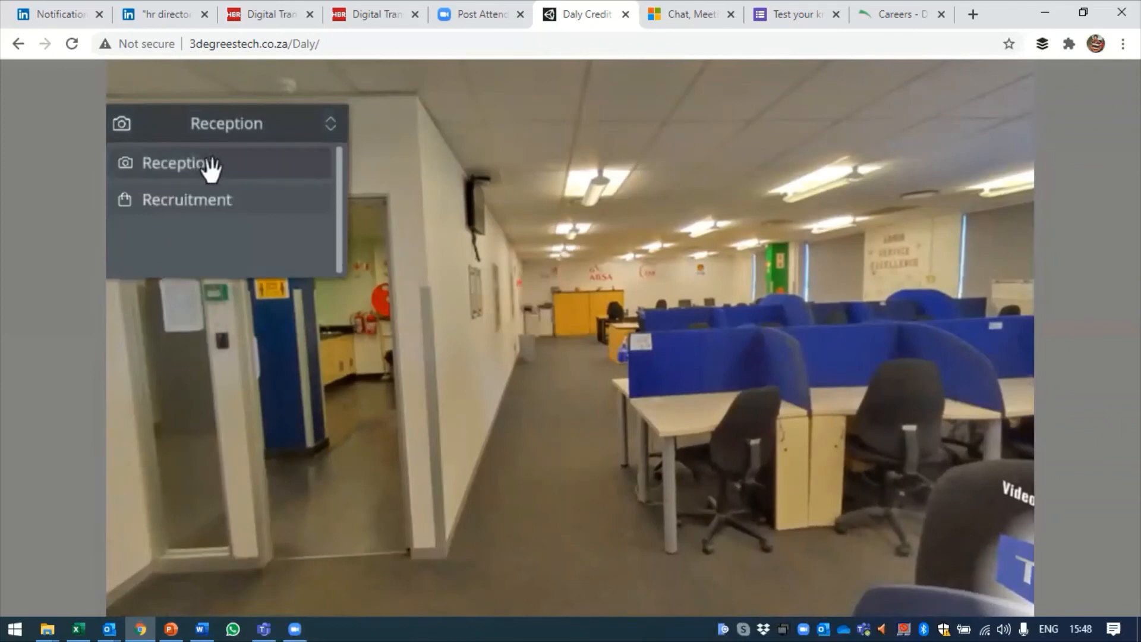
left_click(178, 163)
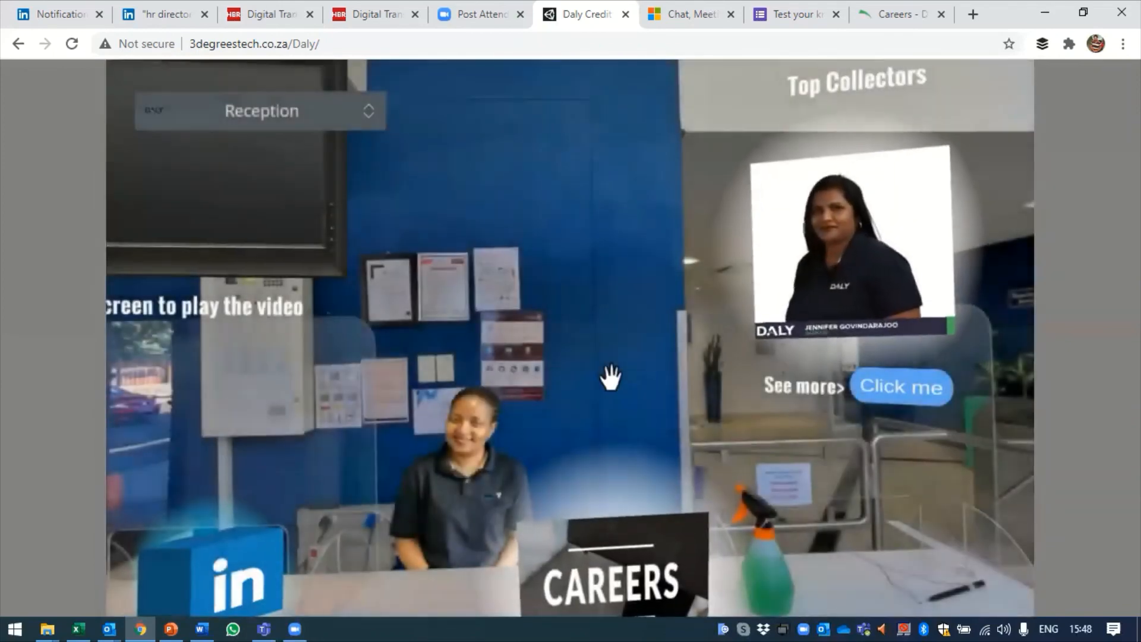